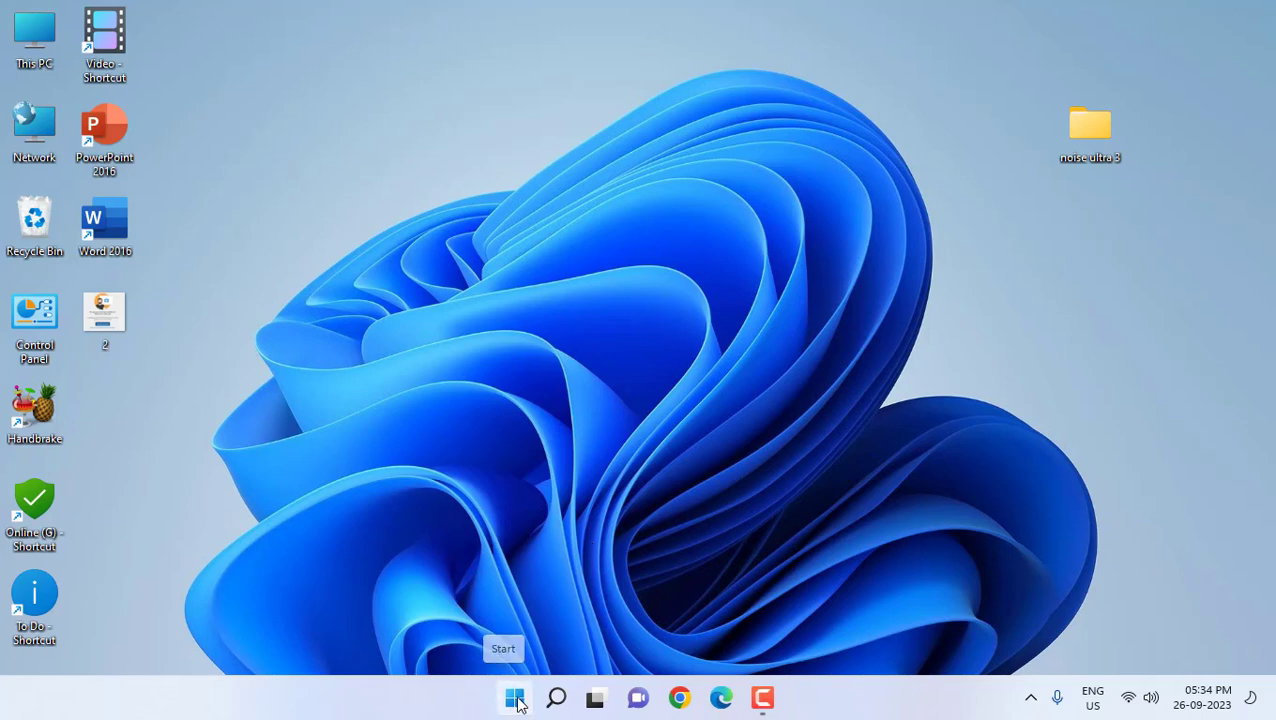
- Launch Settings from the Start menu and go to the Apps category
{"action": "left_click", "coordinate": [514, 697]}
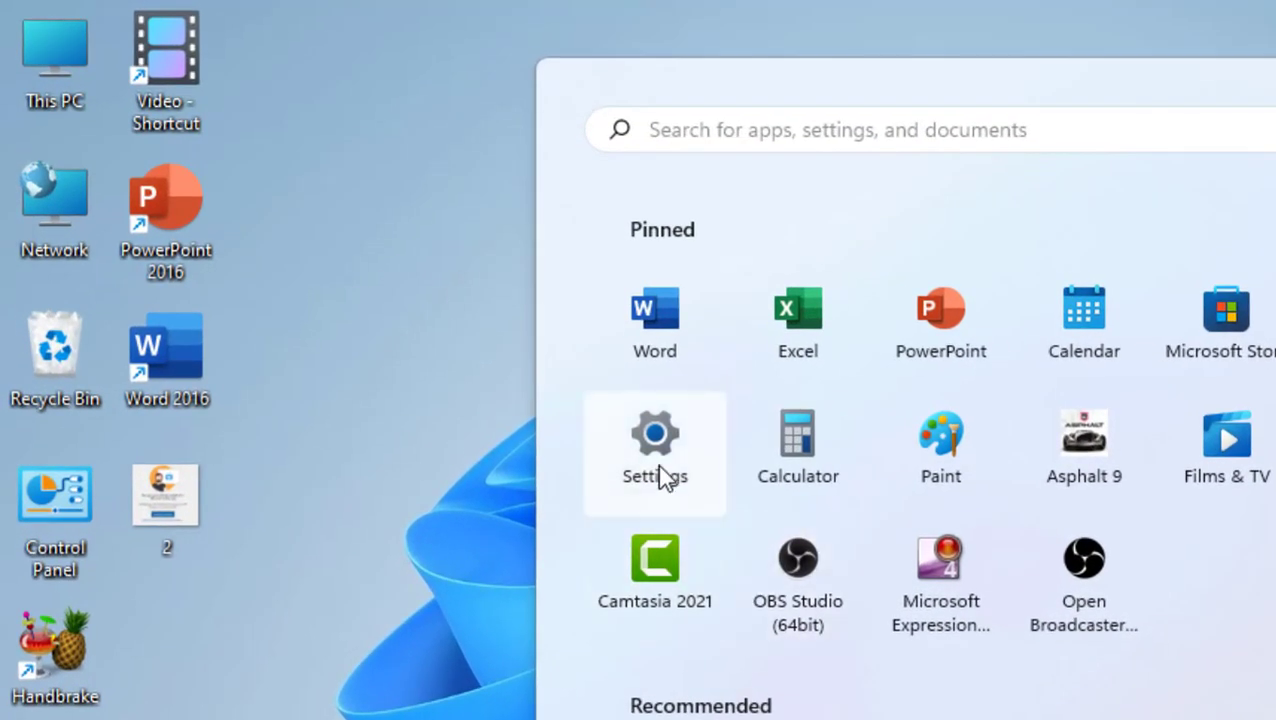
{"action": "left_click", "coordinate": [654, 451]}
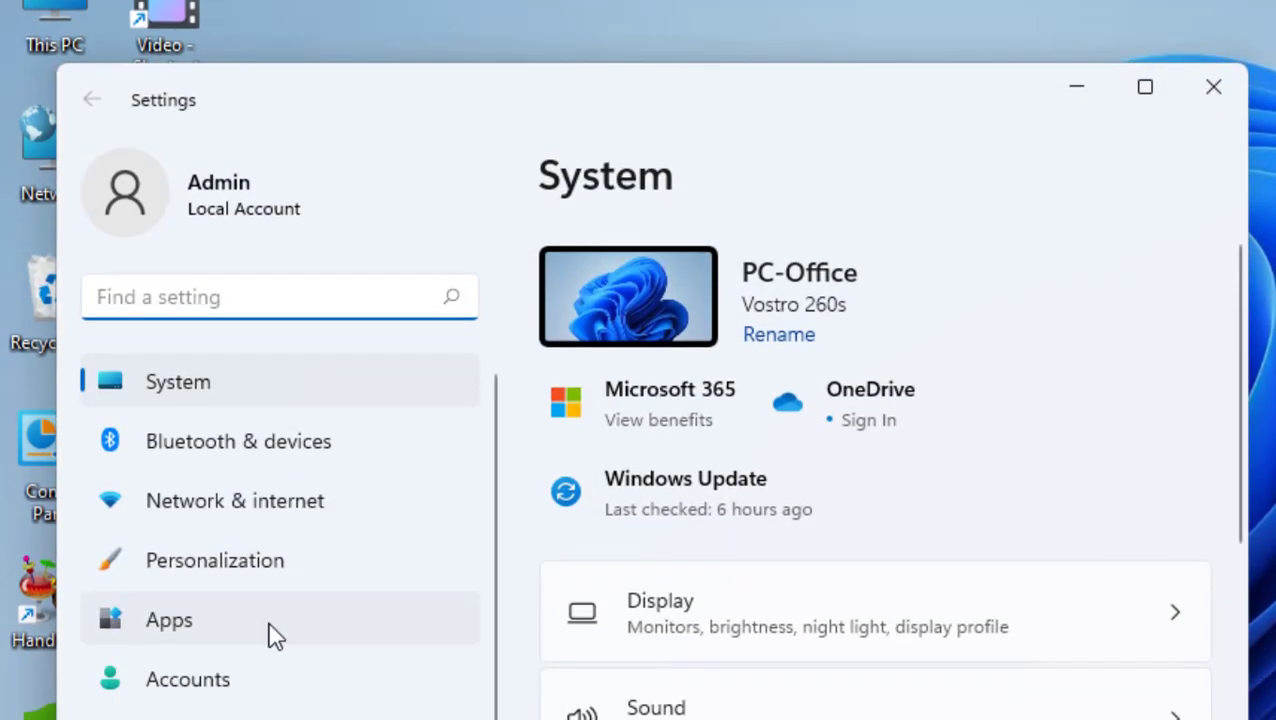
{"action": "left_click", "coordinate": [169, 619]}
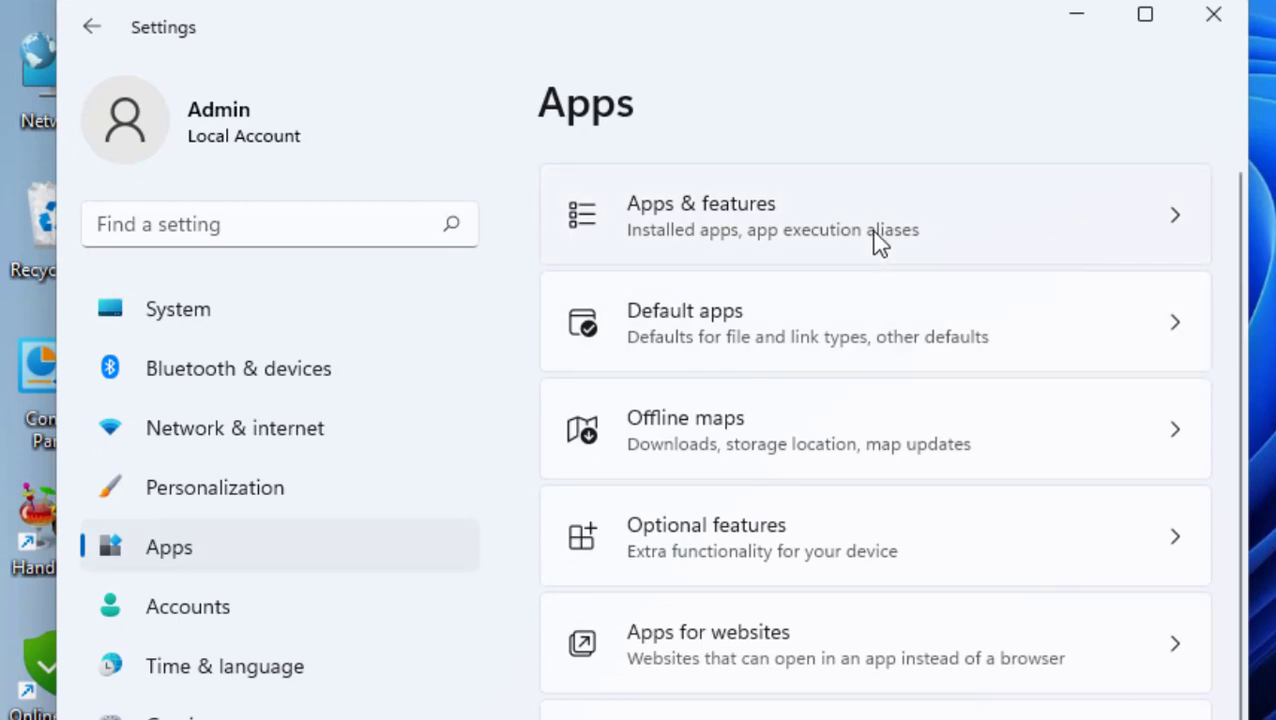
- Go to the Apps & features page under Apps
{"action": "left_click", "coordinate": [700, 215]}
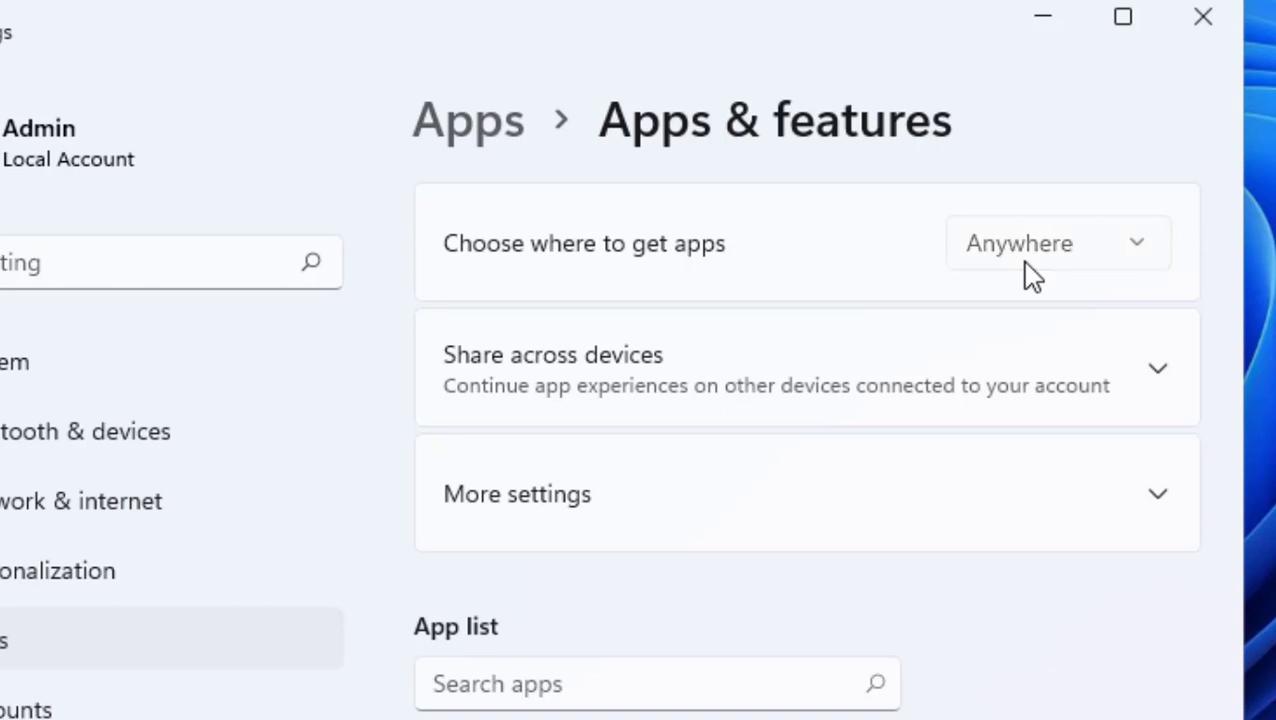
- Expand the 'Choose where to get apps' dropdown to show its four options
{"action": "left_click", "coordinate": [1057, 243]}
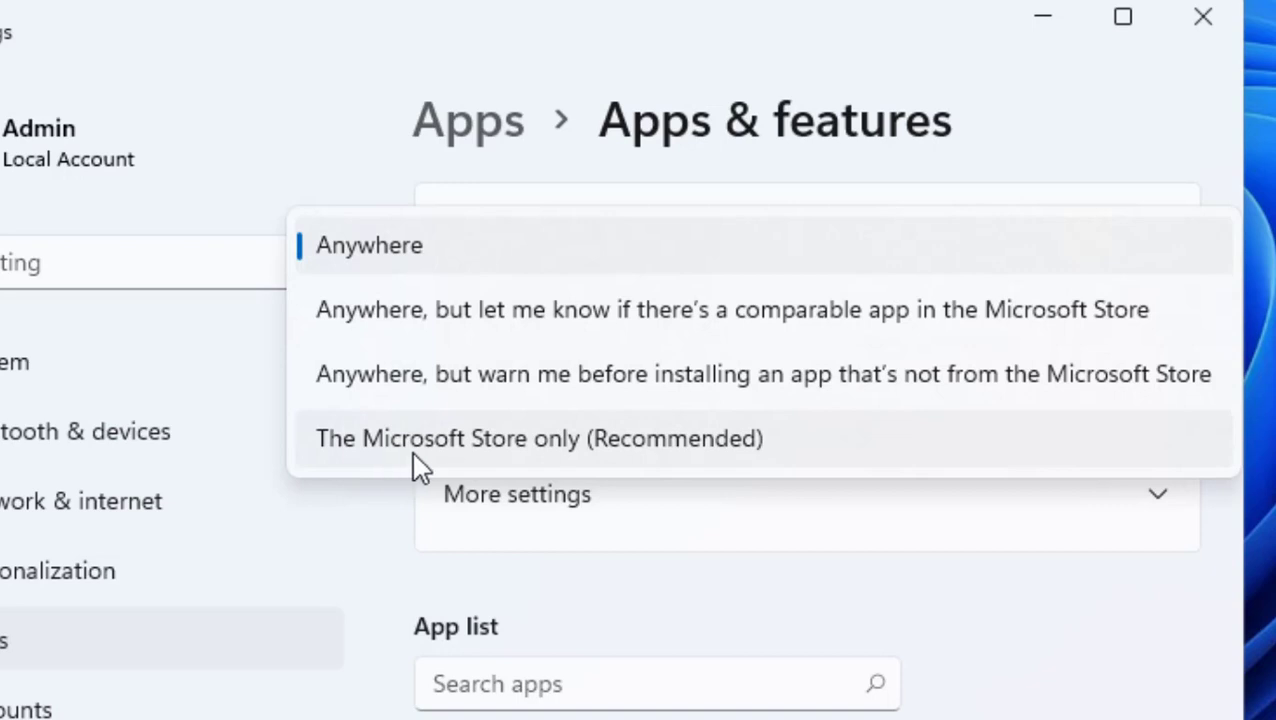
{"action": "mouse_move", "coordinate": [610, 460]}
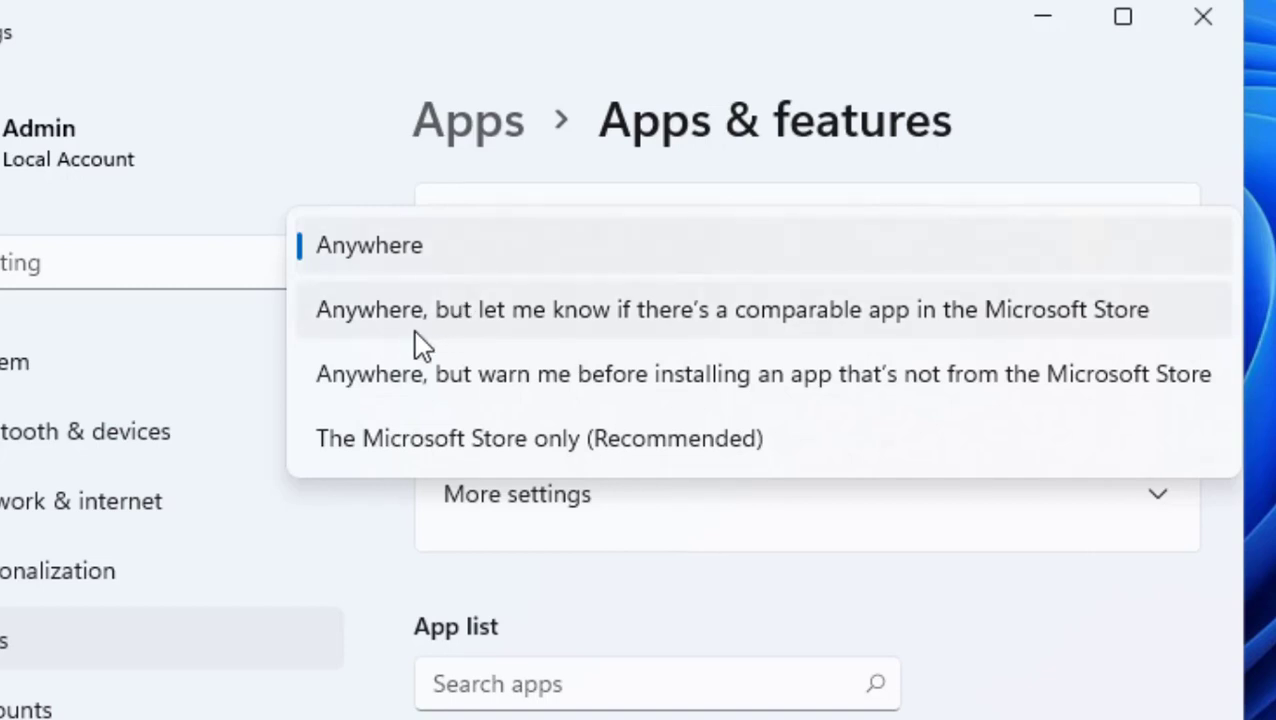
{"action": "mouse_move", "coordinate": [770, 335]}
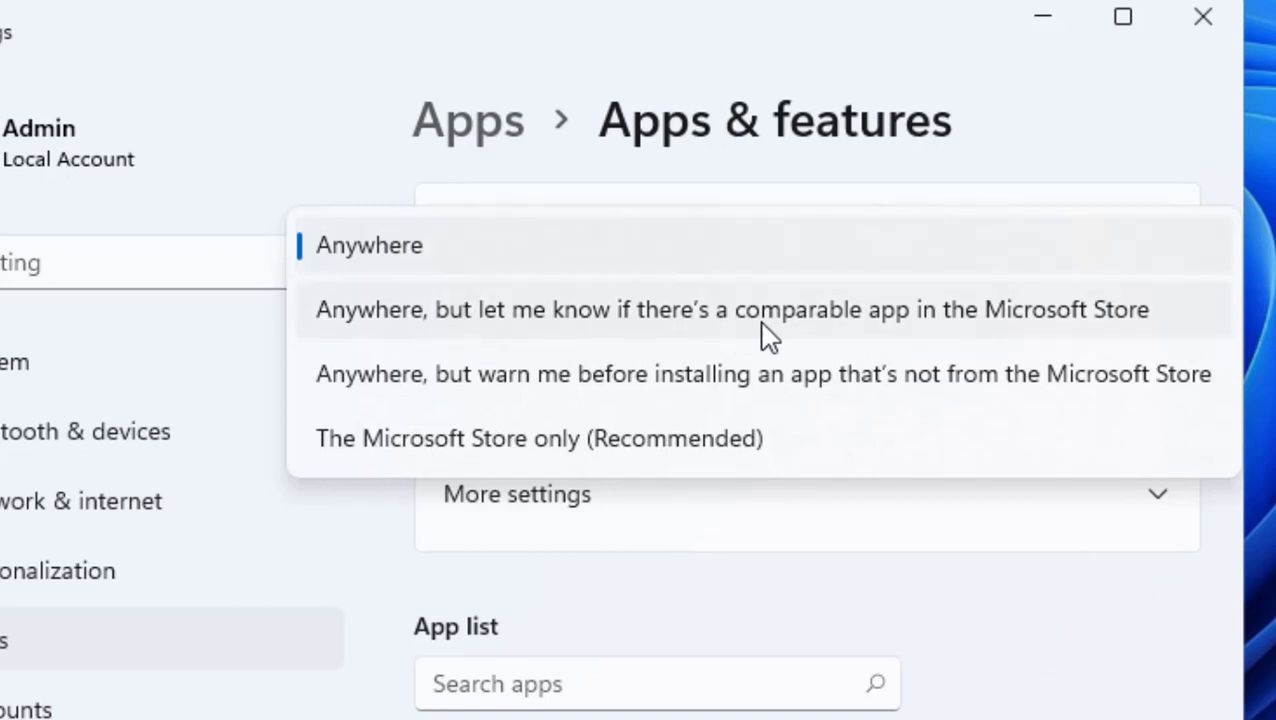
{"action": "mouse_move", "coordinate": [978, 333]}
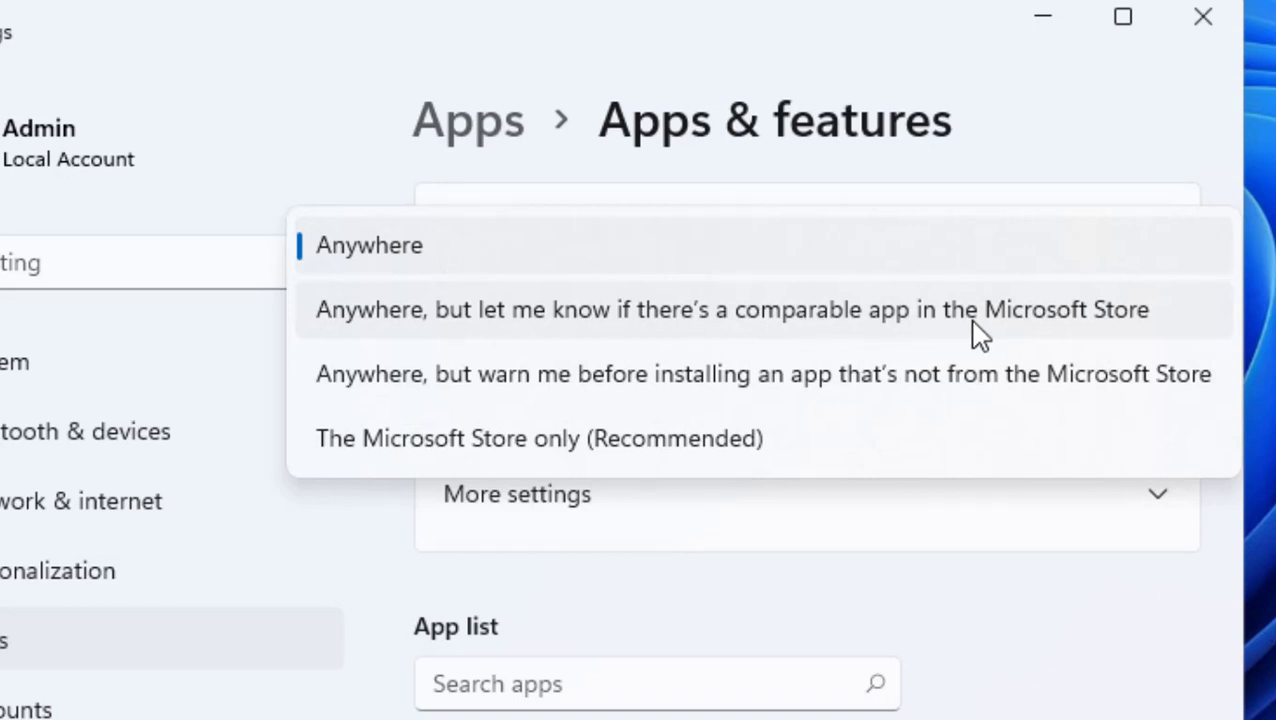
{"action": "mouse_move", "coordinate": [371, 410]}
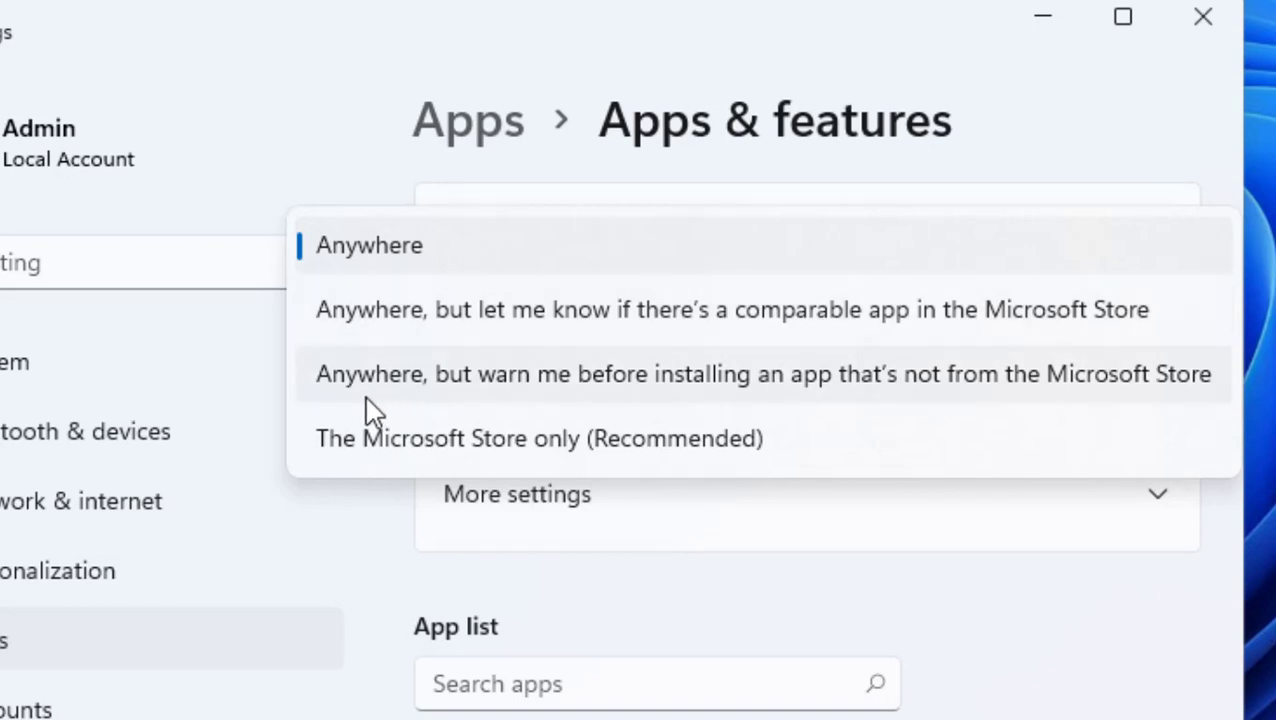
{"action": "mouse_move", "coordinate": [380, 405]}
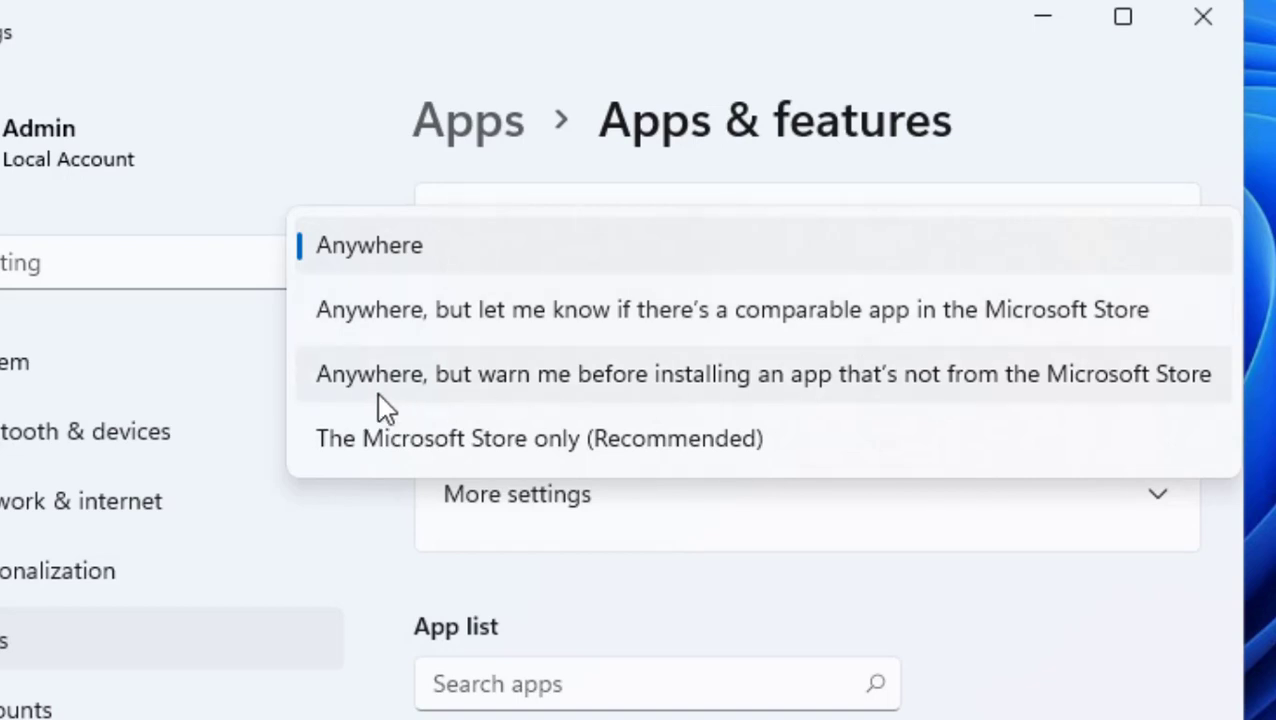
{"action": "mouse_move", "coordinate": [590, 405]}
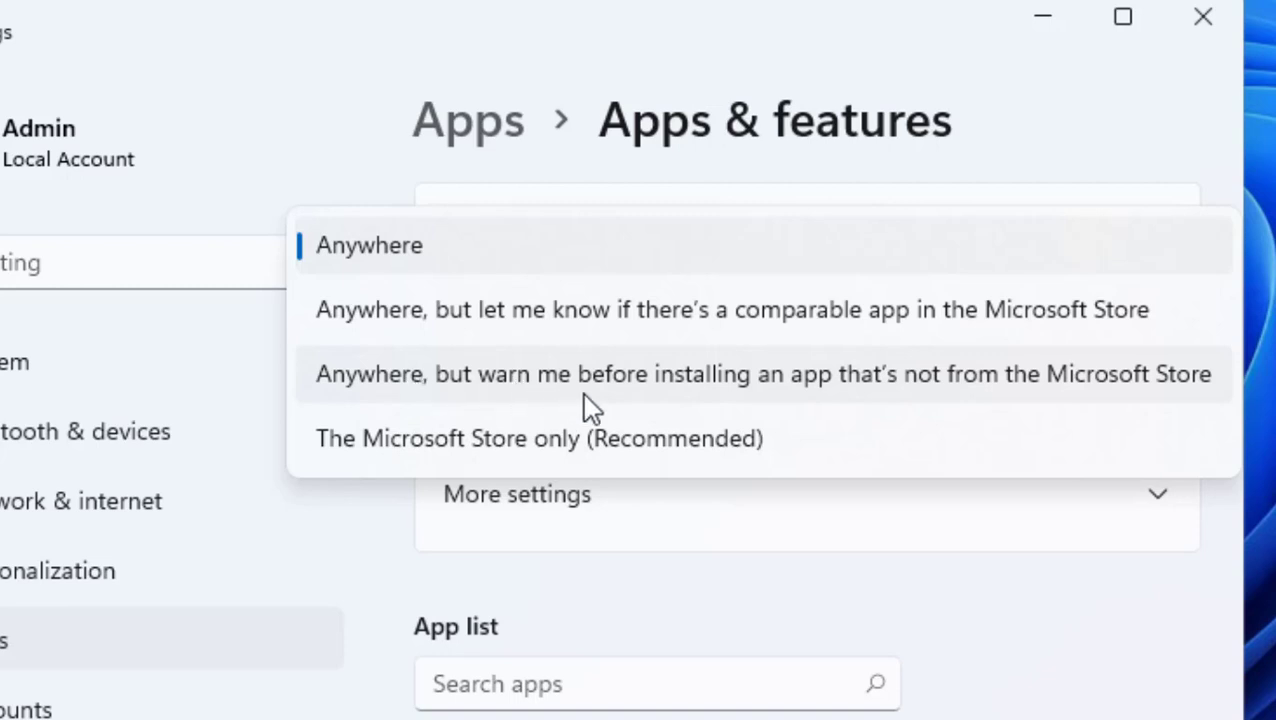
{"action": "mouse_move", "coordinate": [808, 400]}
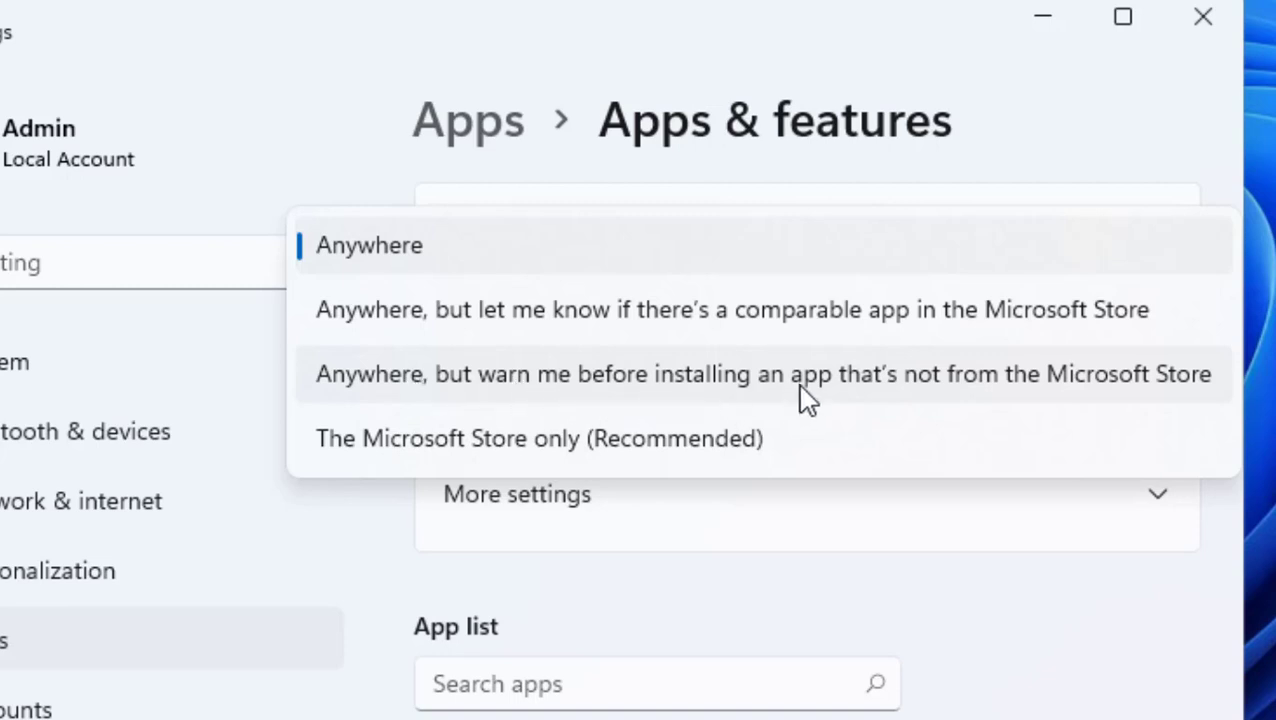
{"action": "mouse_move", "coordinate": [990, 390]}
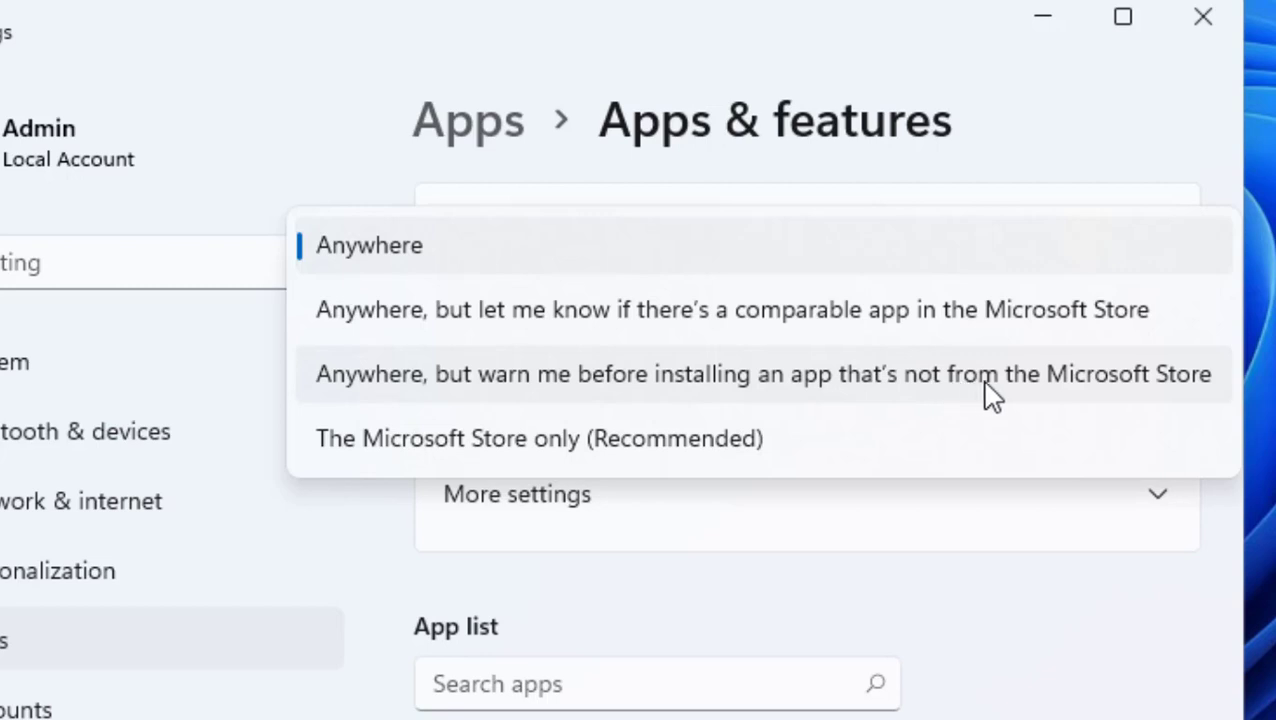
{"action": "mouse_move", "coordinate": [865, 398]}
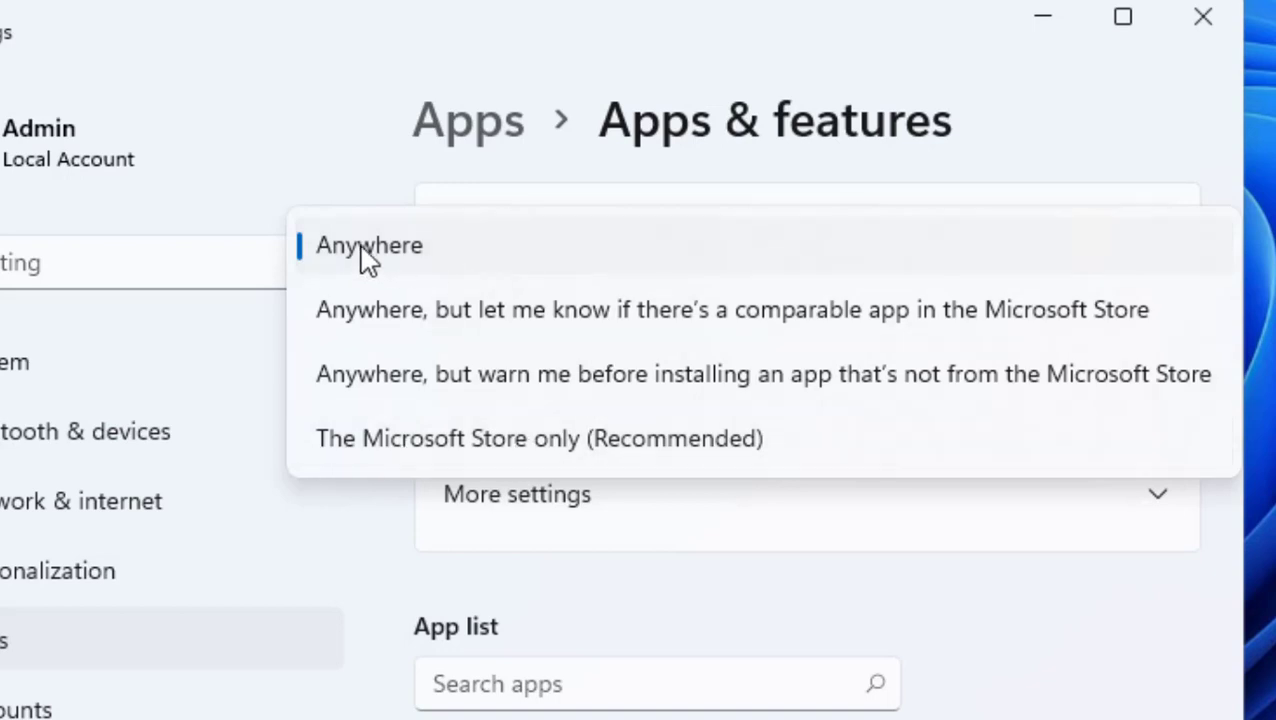
{"action": "mouse_move", "coordinate": [418, 262]}
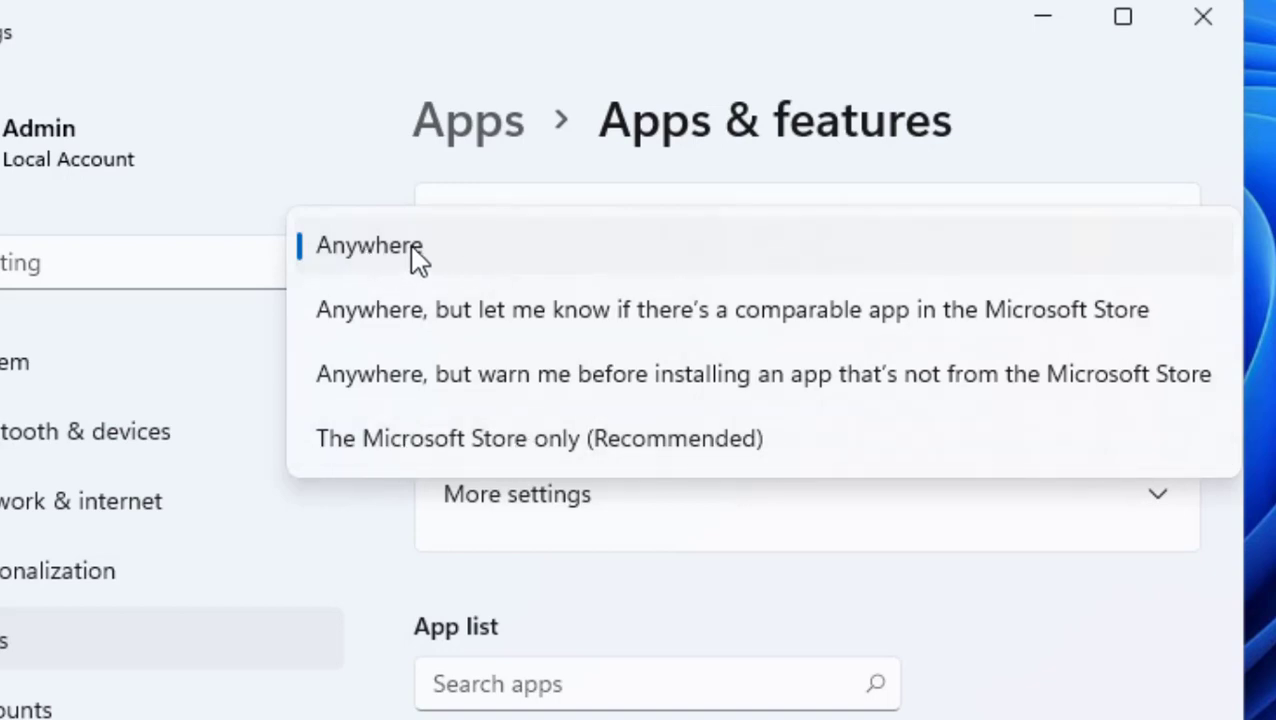
- Pick Anywhere as the source for installing apps
{"action": "left_click", "coordinate": [369, 246]}
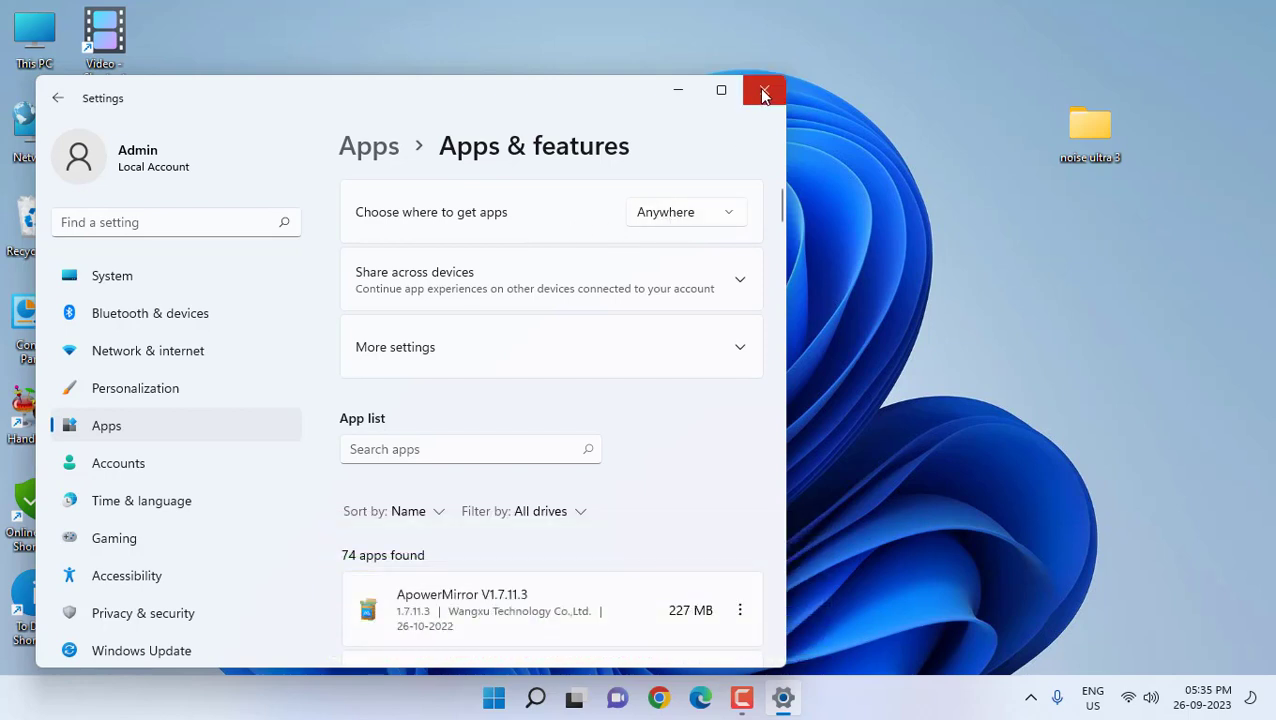
{"action": "mouse_move", "coordinate": [763, 90]}
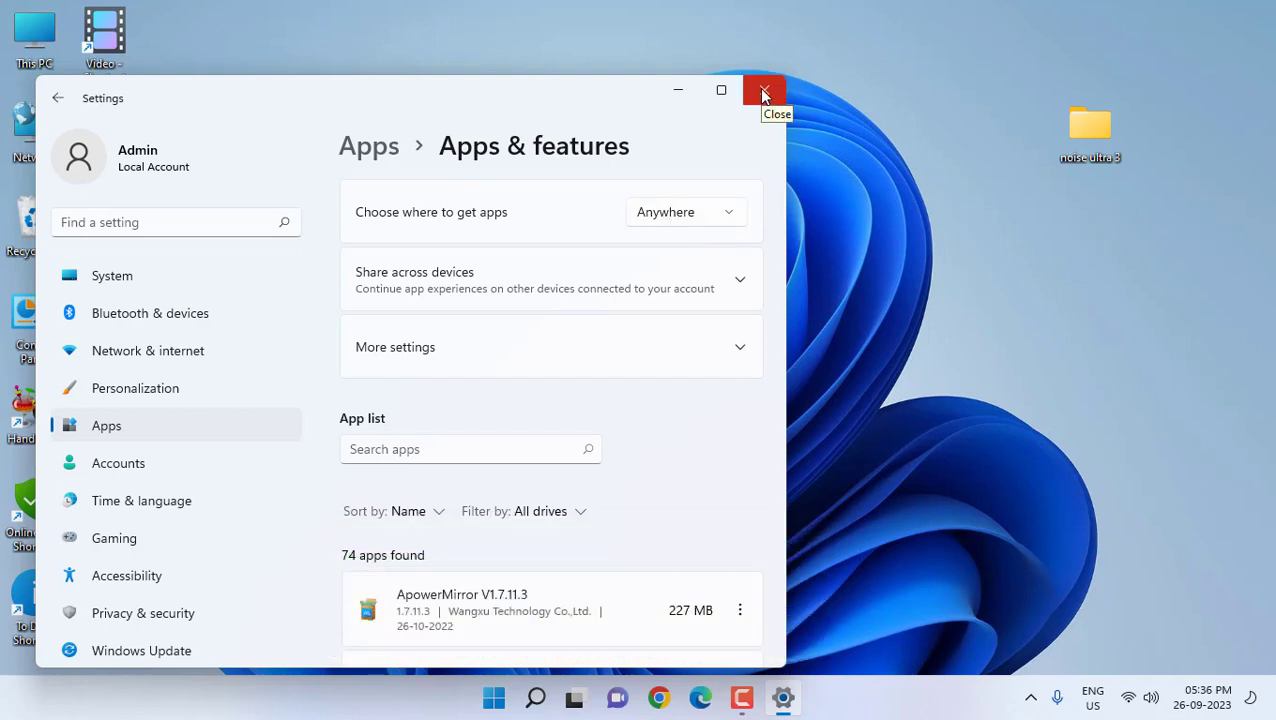
- Close the Settings window to return to the desktop
{"action": "left_click", "coordinate": [763, 90]}
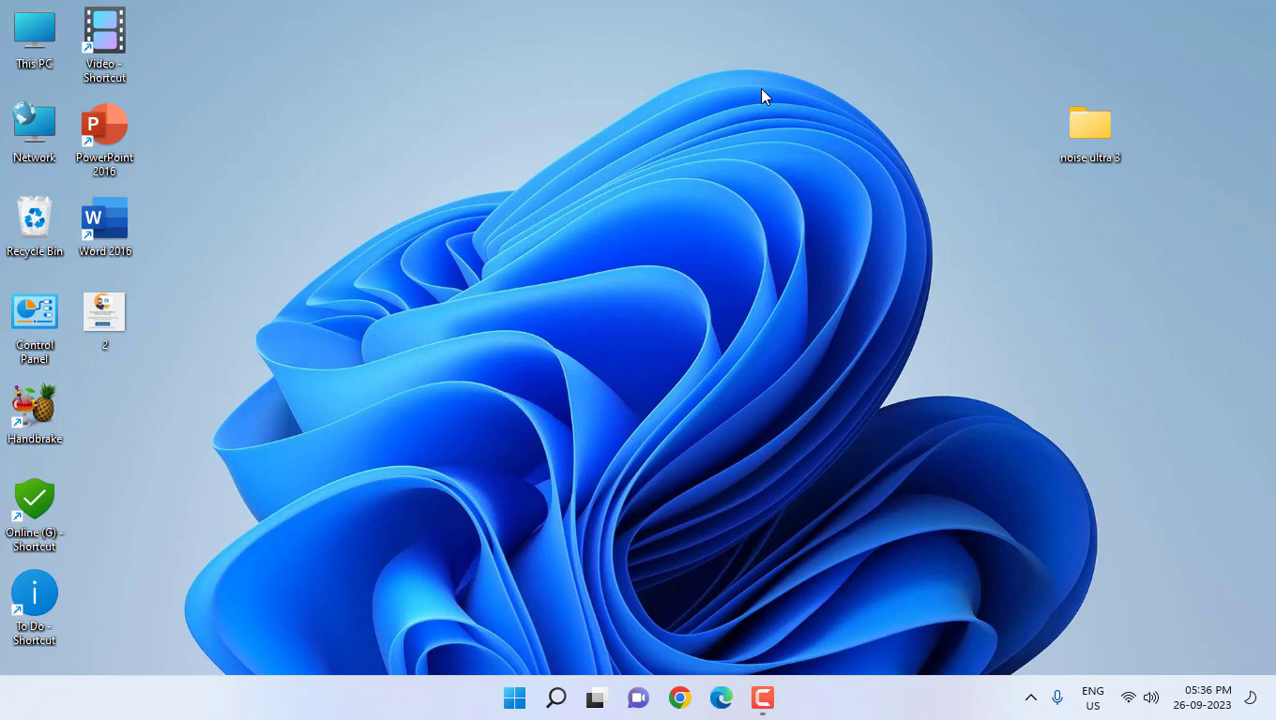
{"action": "mouse_move", "coordinate": [745, 130]}
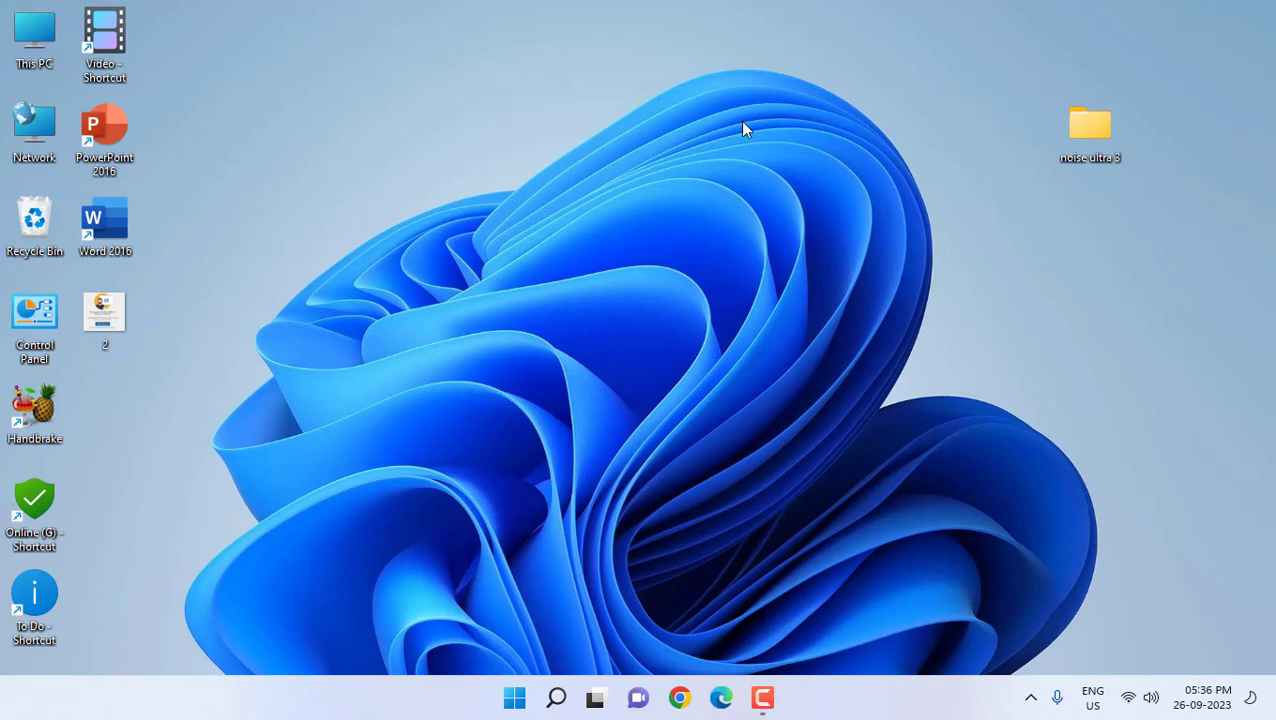